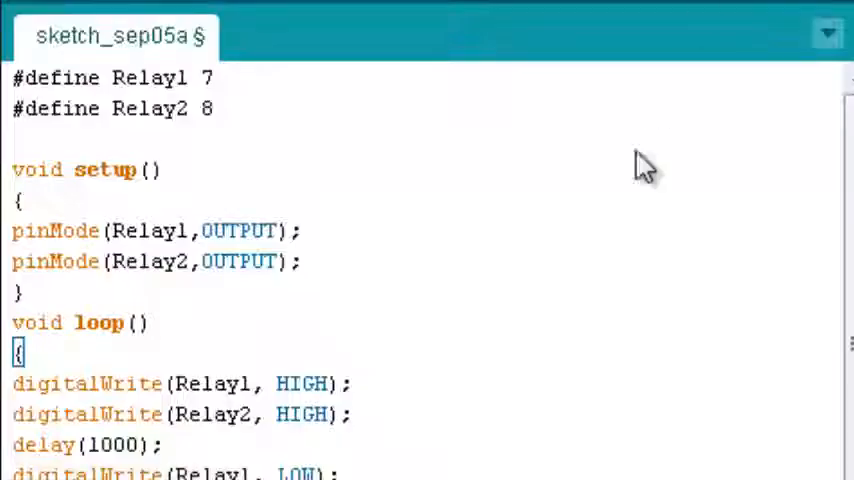
pyautogui.moveTo(640, 270)
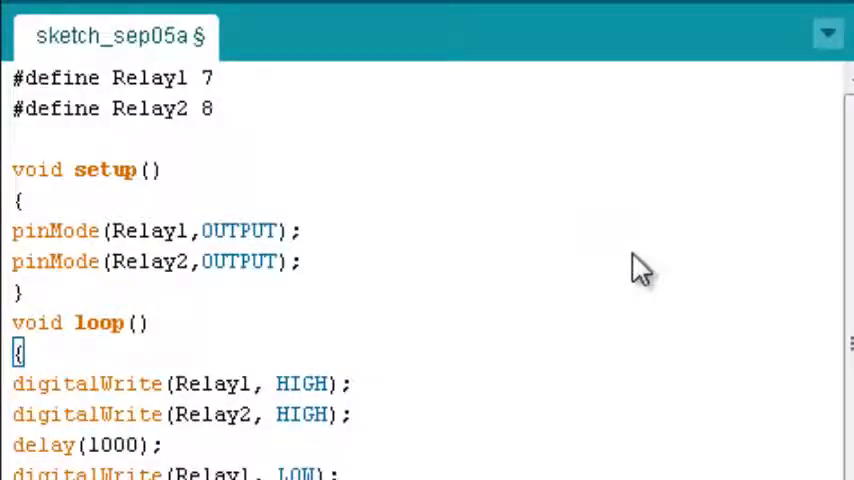
pyautogui.moveTo(255, 135)
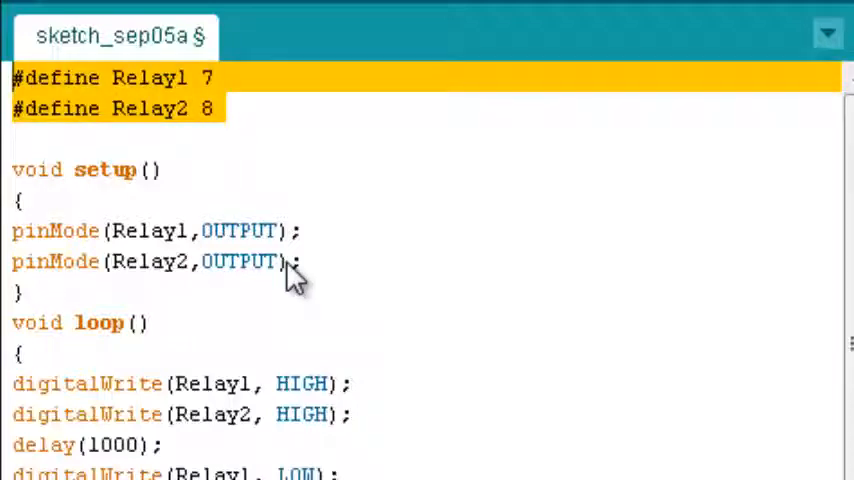
pyautogui.moveTo(270, 230)
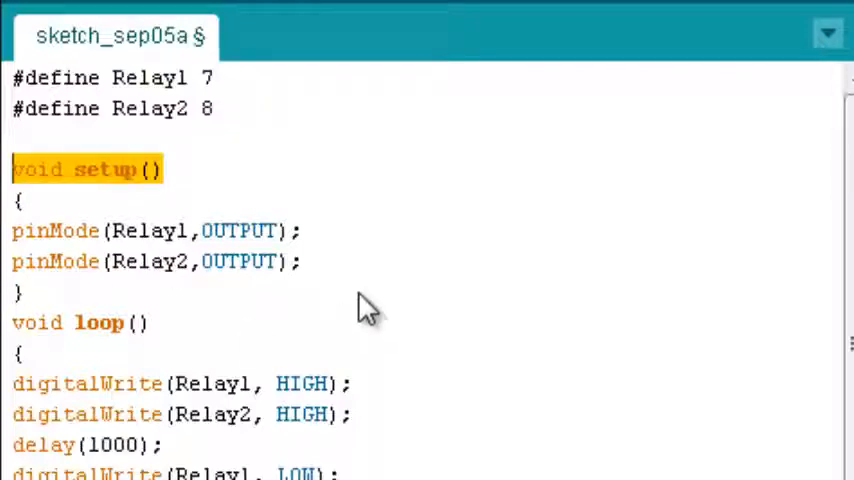
# Select the whole loop() function with its HIGH/LOW relay writes and one-second delays.
pyautogui.moveTo(13, 169); pyautogui.dragTo(20, 291)
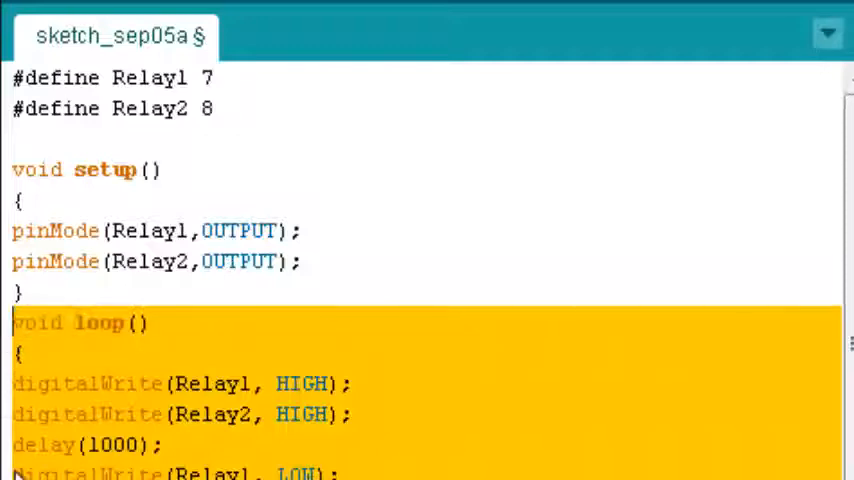
pyautogui.scroll(-3)
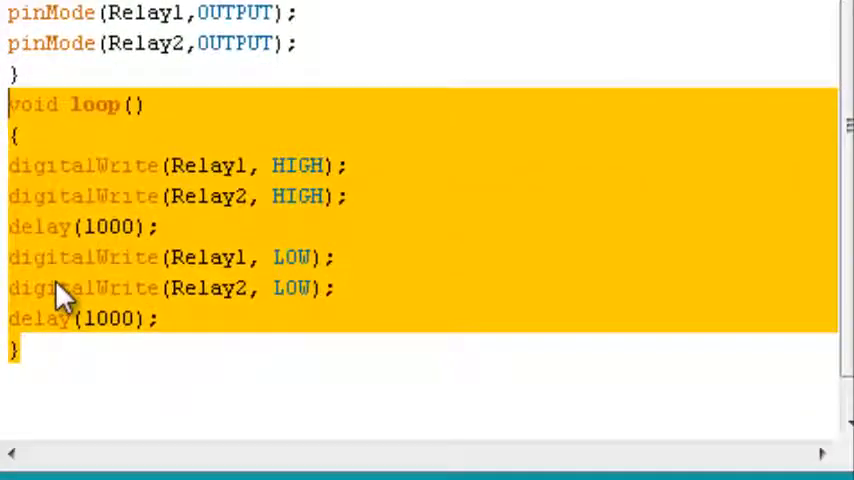
pyautogui.moveTo(140, 280)
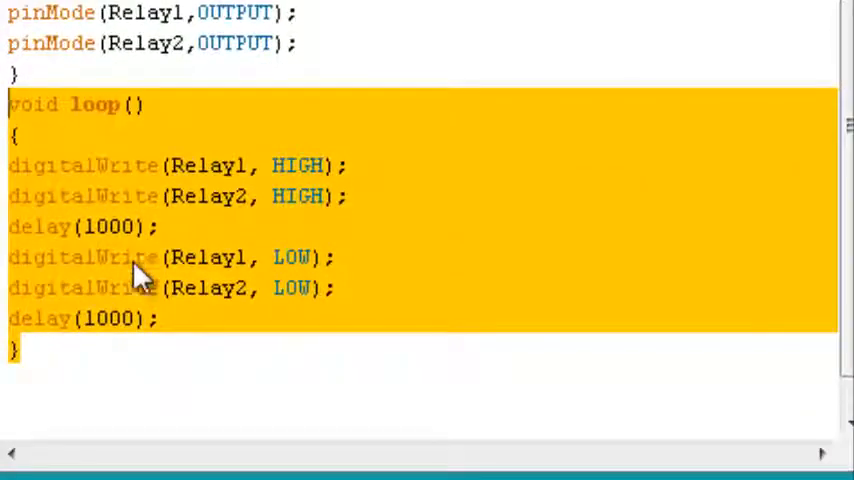
pyautogui.moveTo(325, 245)
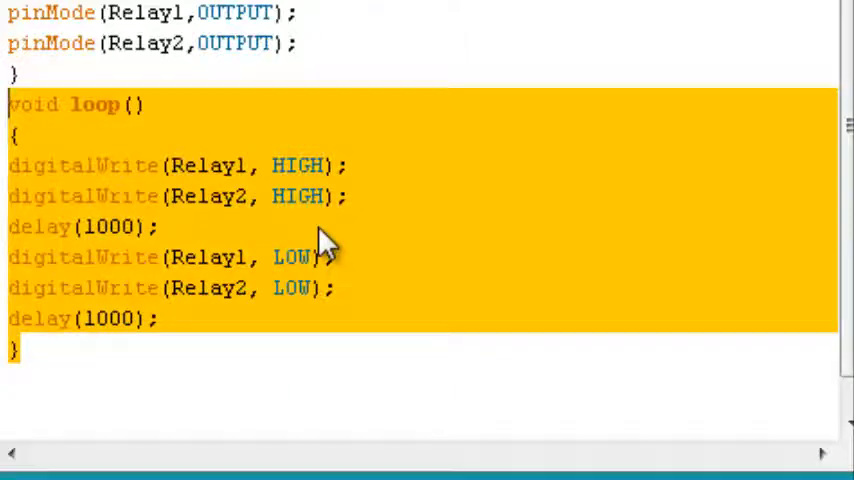